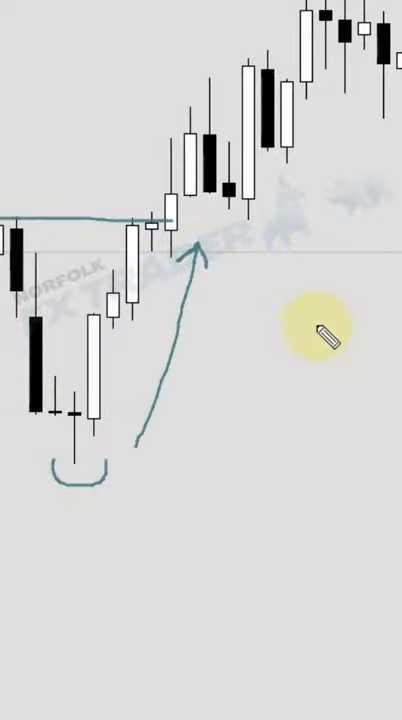
pyautogui.moveTo(143, 385)
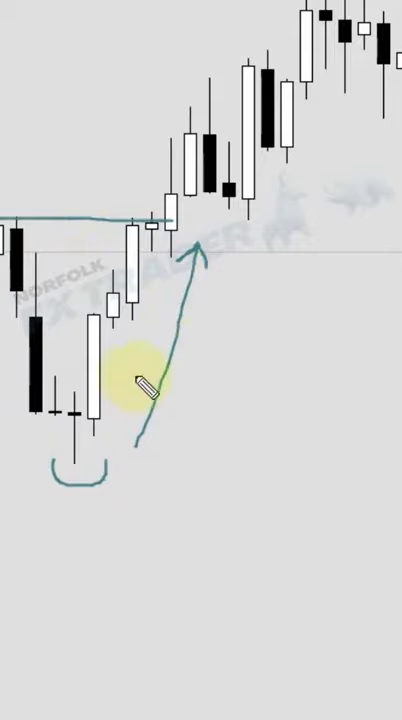